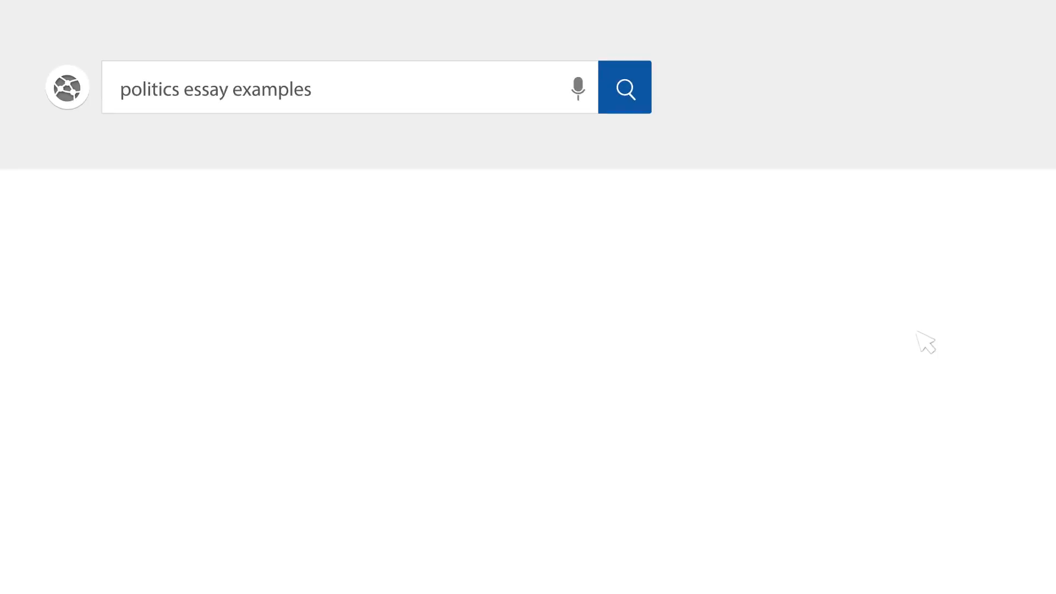
# Add the bold centered heading 'American Election Process: Is It Fair?'
pyautogui.click(624, 88)
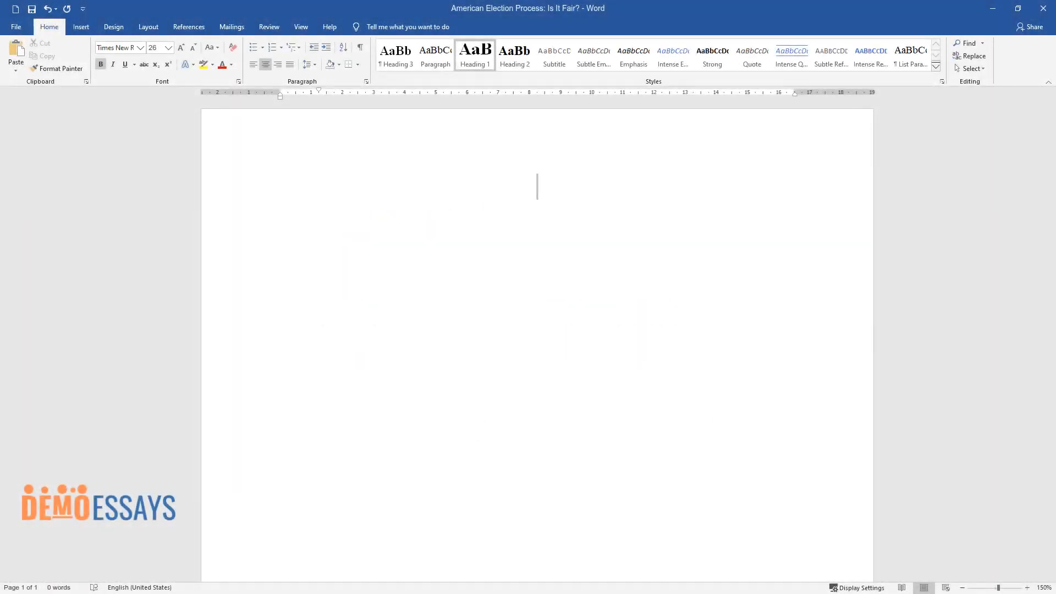
pyautogui.write('American El')
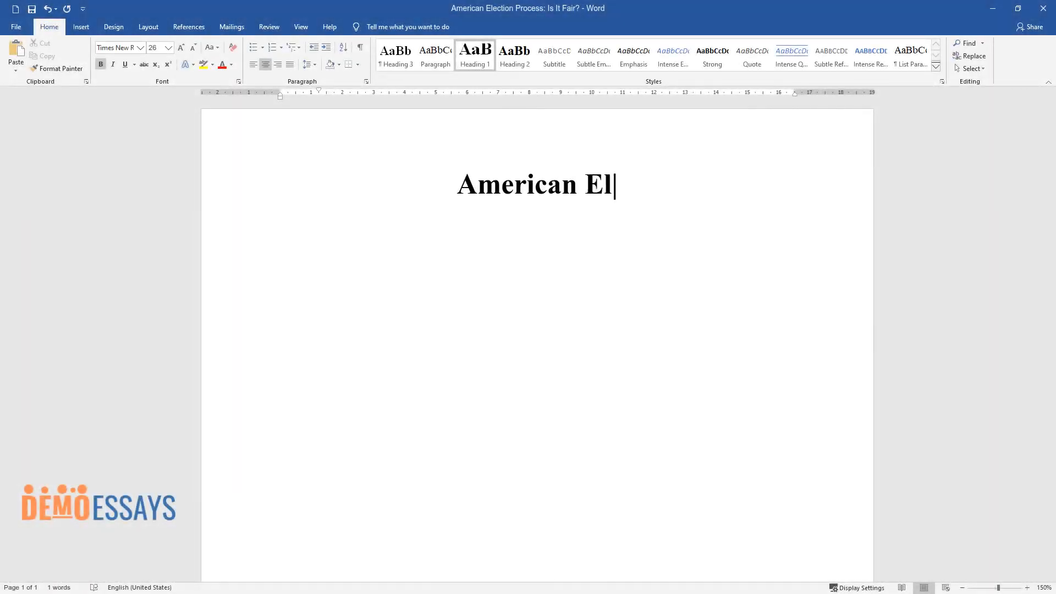
pyautogui.write('ection Process: Is It Fair')
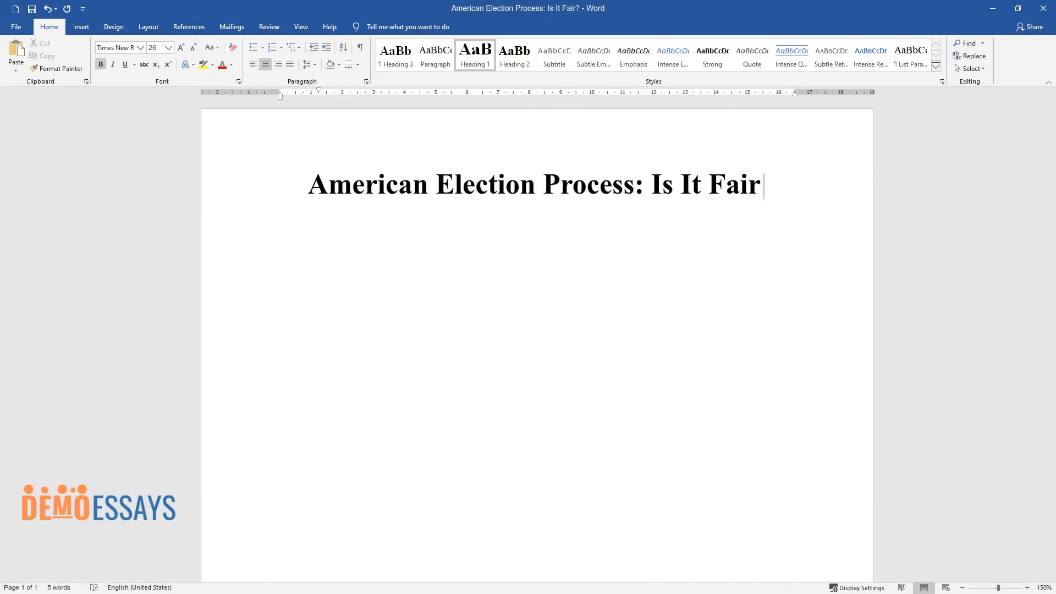
# Begin the first essay paragraph with 'The election ma...' beneath the heading
pyautogui.write('The election may be regarded as one of the most sig')
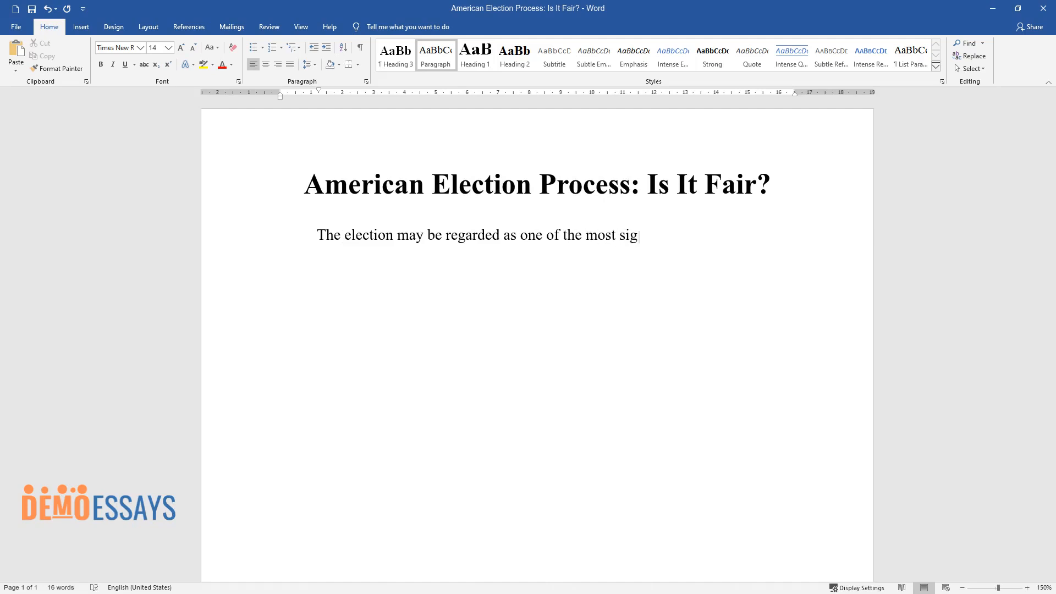
# Type the paragraph's opening on elections as significant events and citizens voting for preferred candidates
pyautogui.write('nificant events not only in the pol')
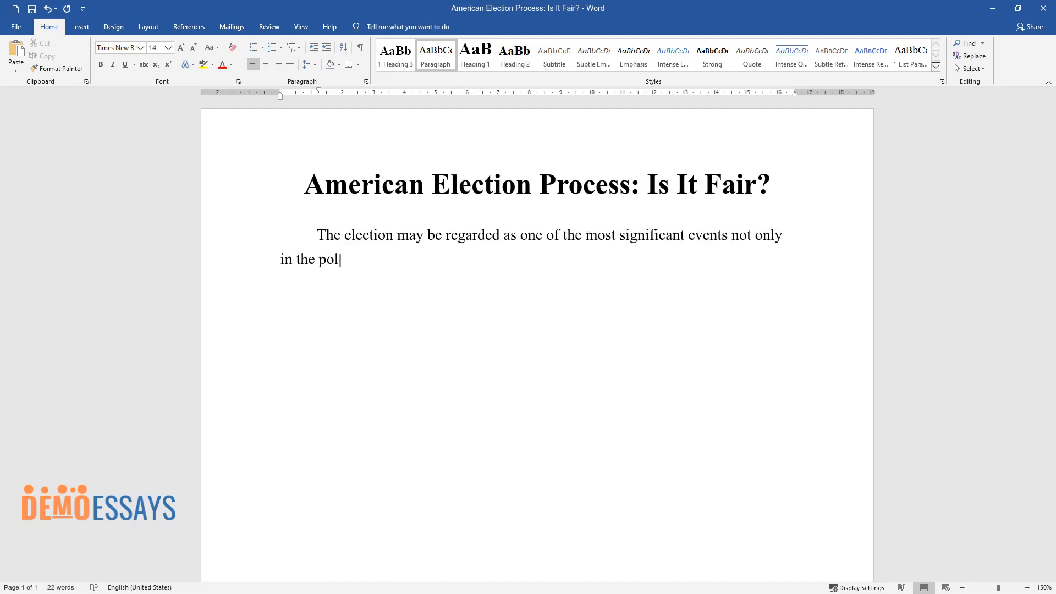
pyautogui.write('itical sphere of the country but in')
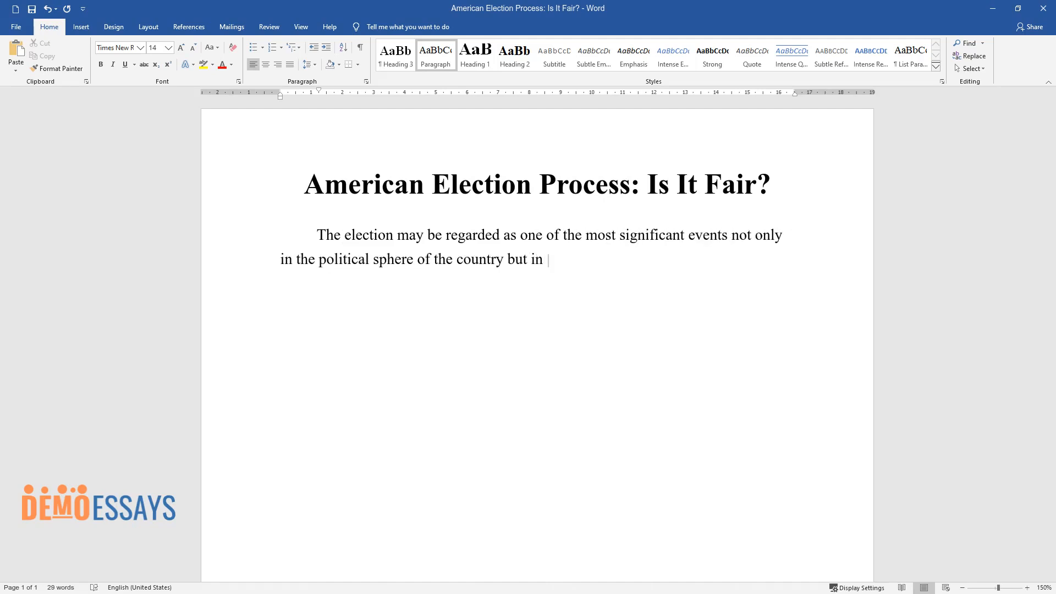
pyautogui.write('the life of almost every person. Cit')
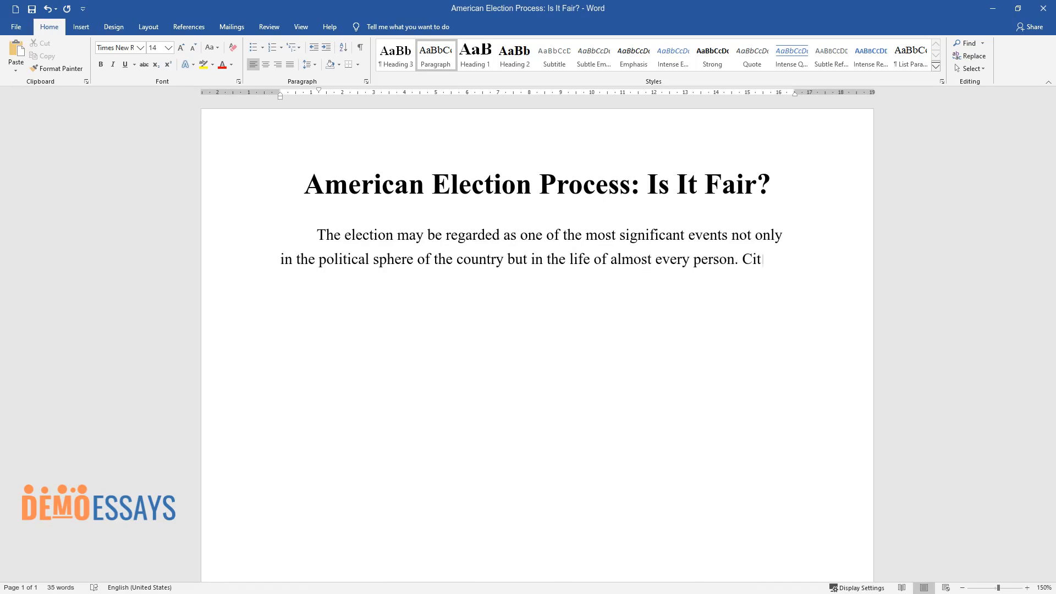
pyautogui.write('izens generally vote for their pref')
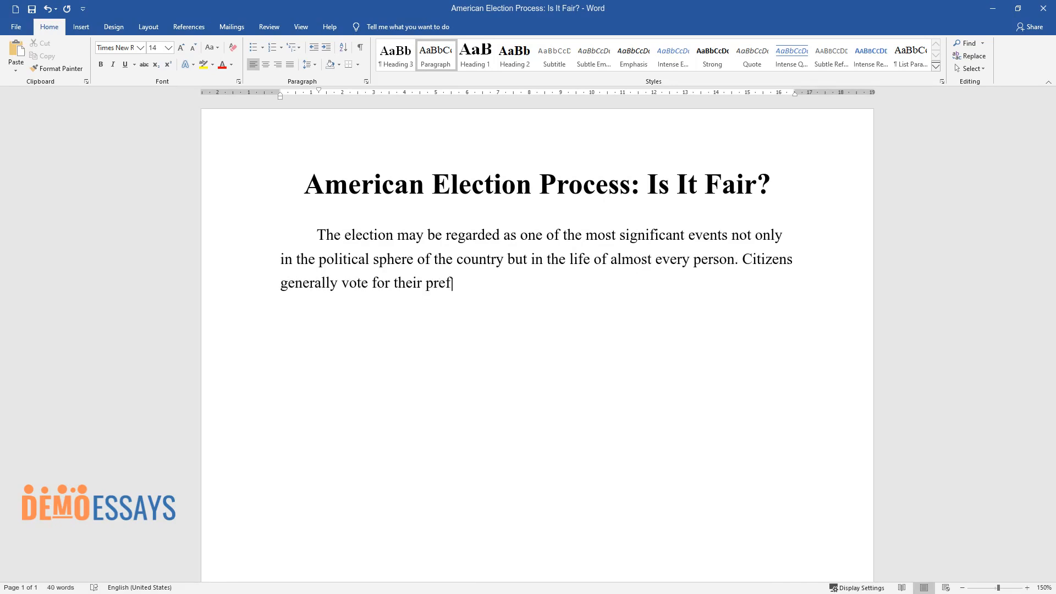
pyautogui.write('erred candidate expecting that this')
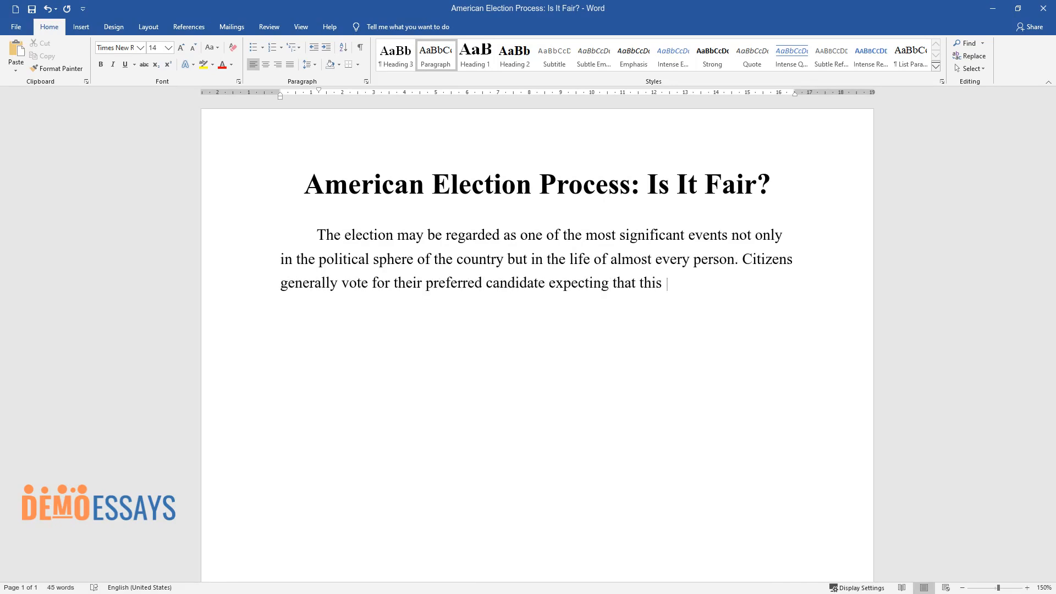
pyautogui.write('person will consider their demands a')
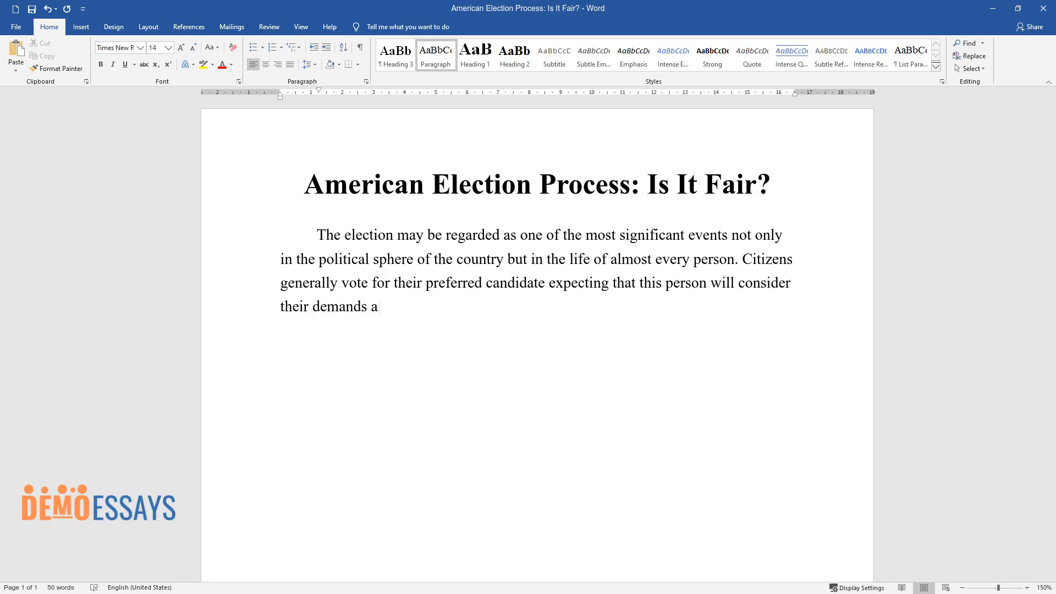
pyautogui.write('nd officially represent their intere')
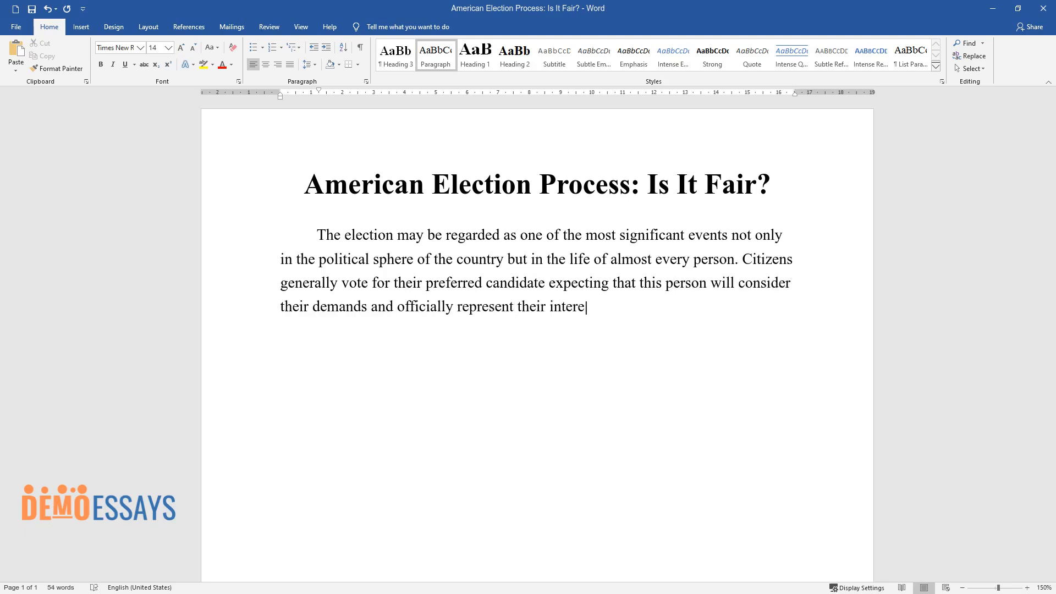
pyautogui.write('sts. It goes without saying that in')
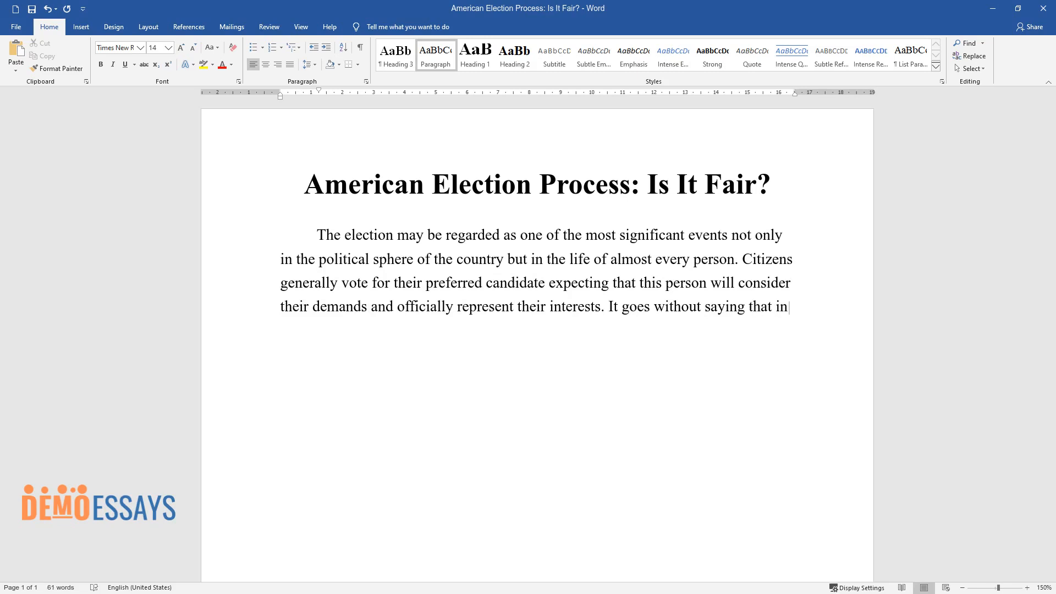
pyautogui.write('the context of democracy and equal')
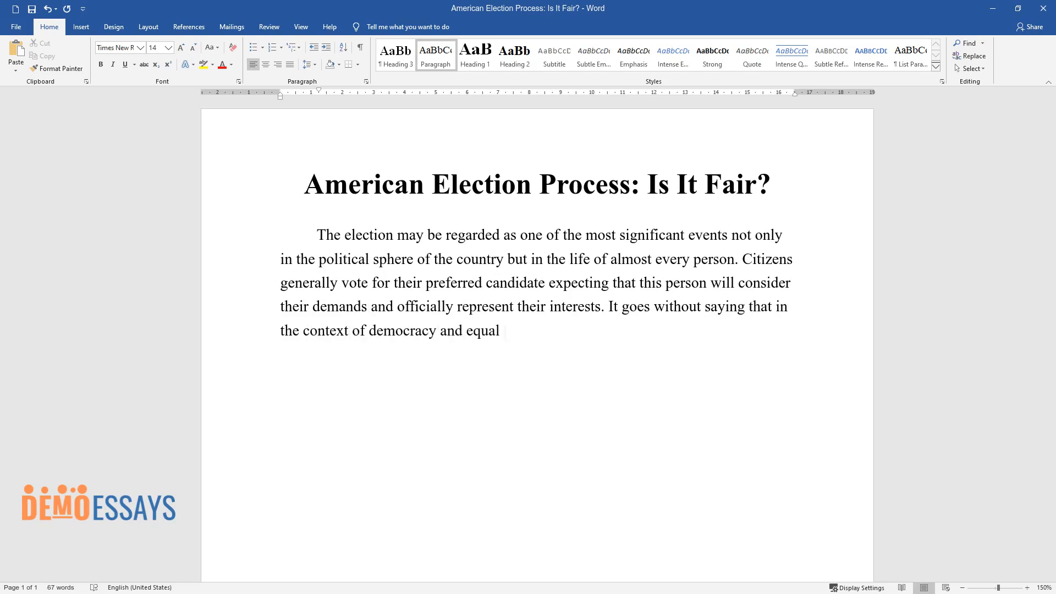
pyautogui.write('social rights, the election process and its')
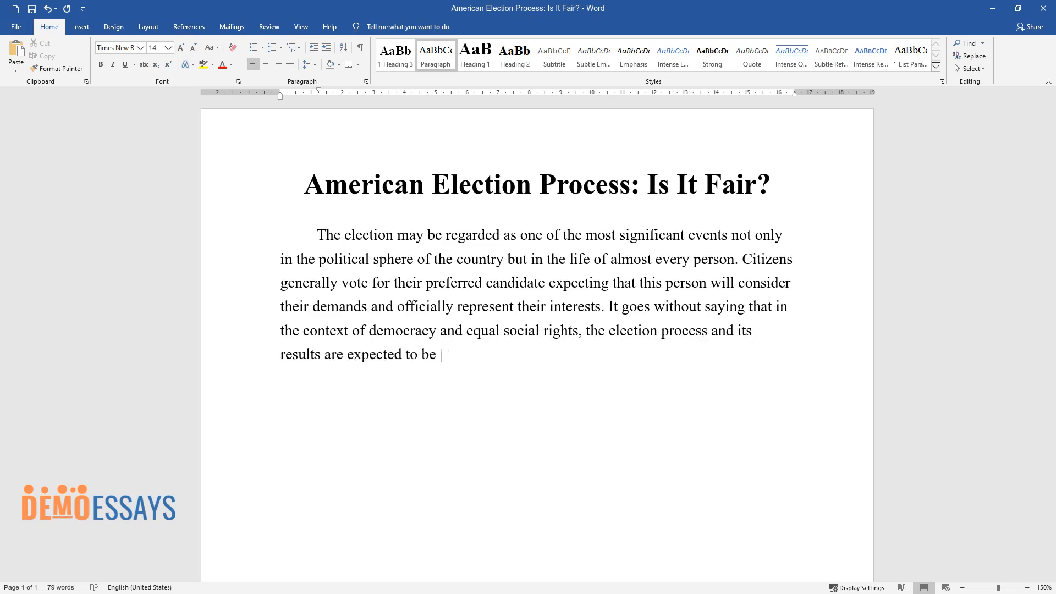
# Continue with the 'On the one hand' quote on electoral legitimacy and the bribed-officials example
pyautogui.write('completely fair. On the one hand, "c')
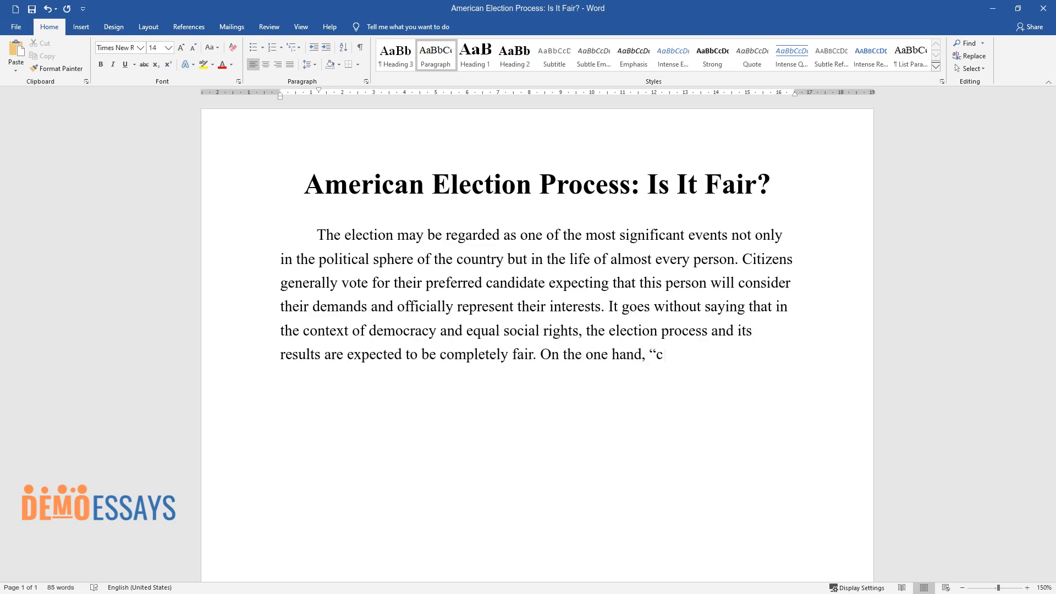
pyautogui.write("itizens' views of electoral legitima")
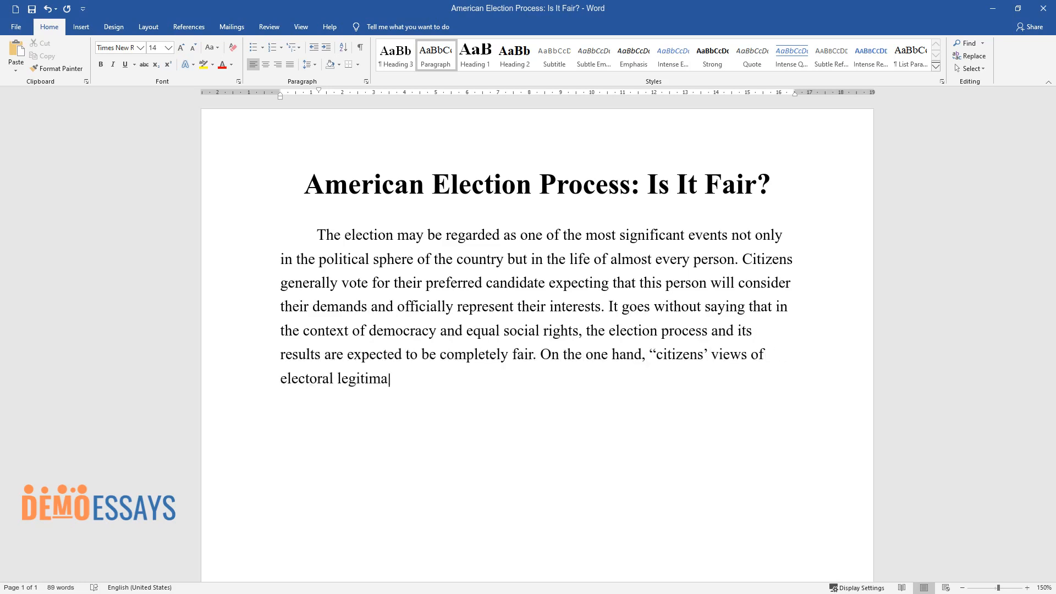
pyautogui.write('cy are conditioned by their percepti')
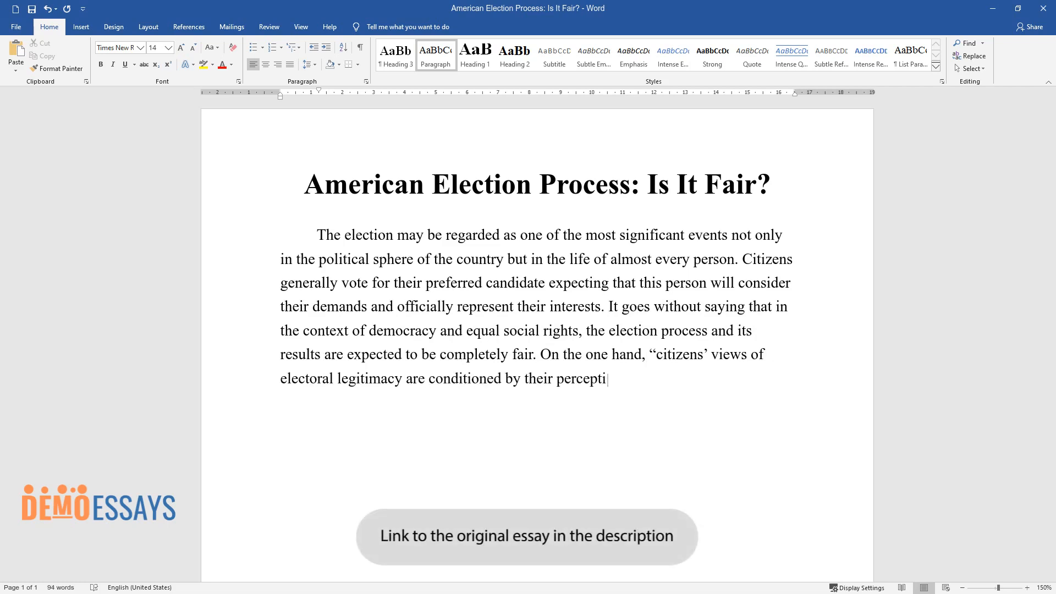
pyautogui.write('ons of electoral and political perf')
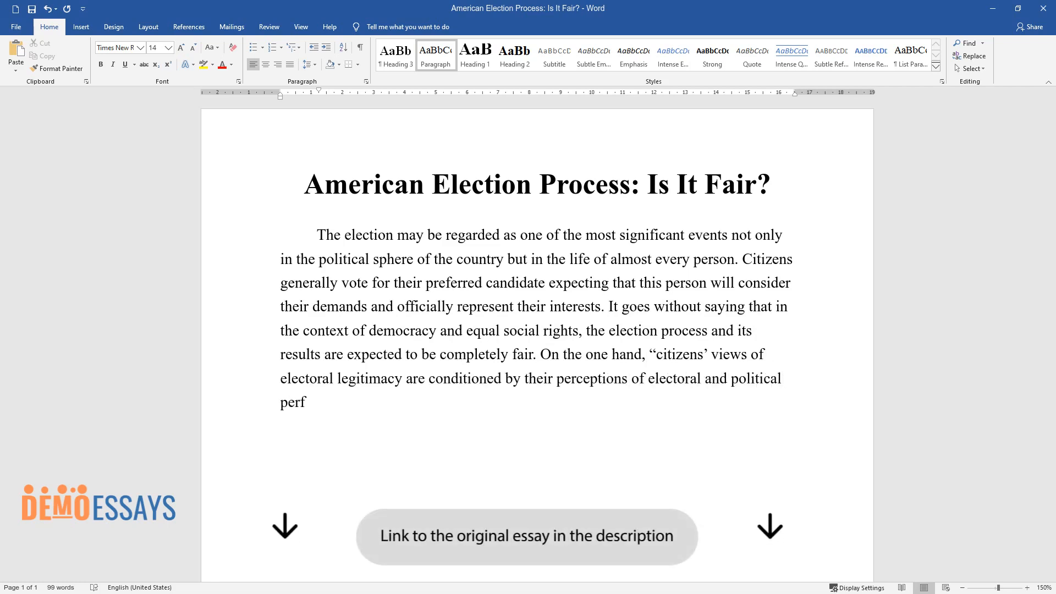
pyautogui.write('ormance" and are not connected with')
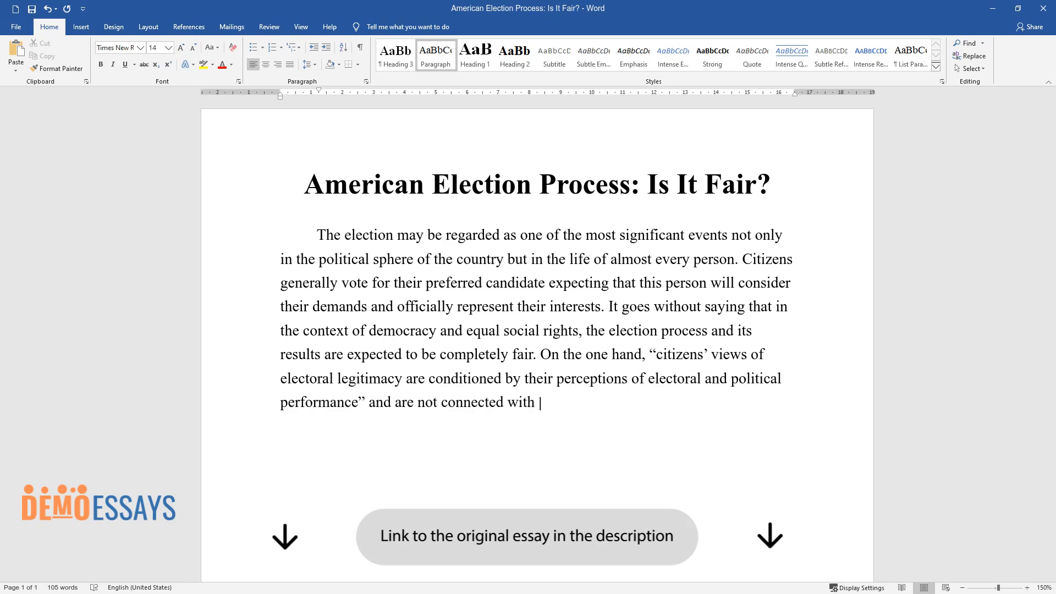
pyautogui.write('an actual election process. For instance,')
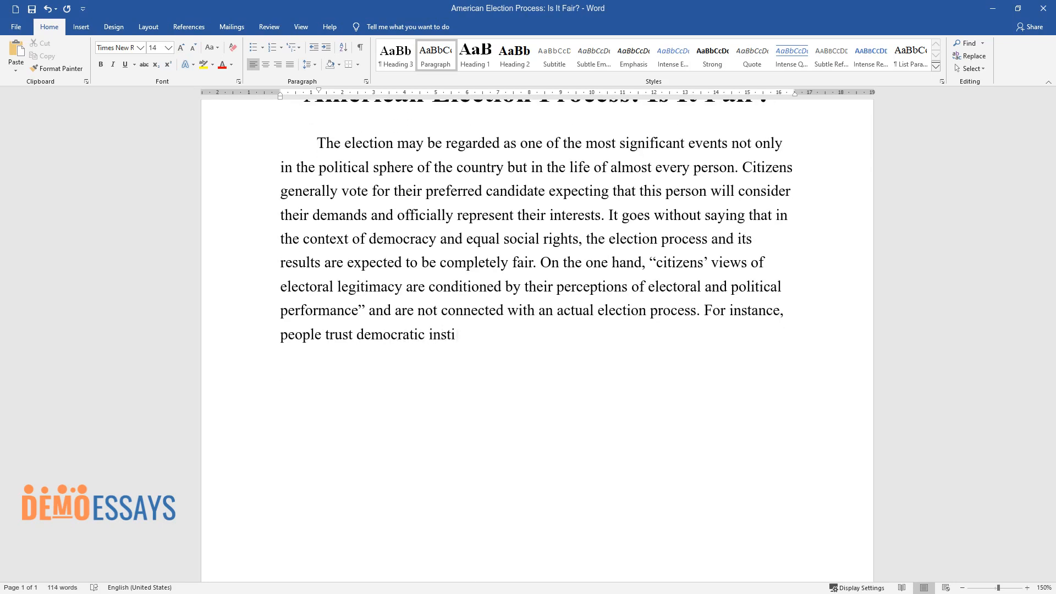
pyautogui.write('tutions less if officials were repor')
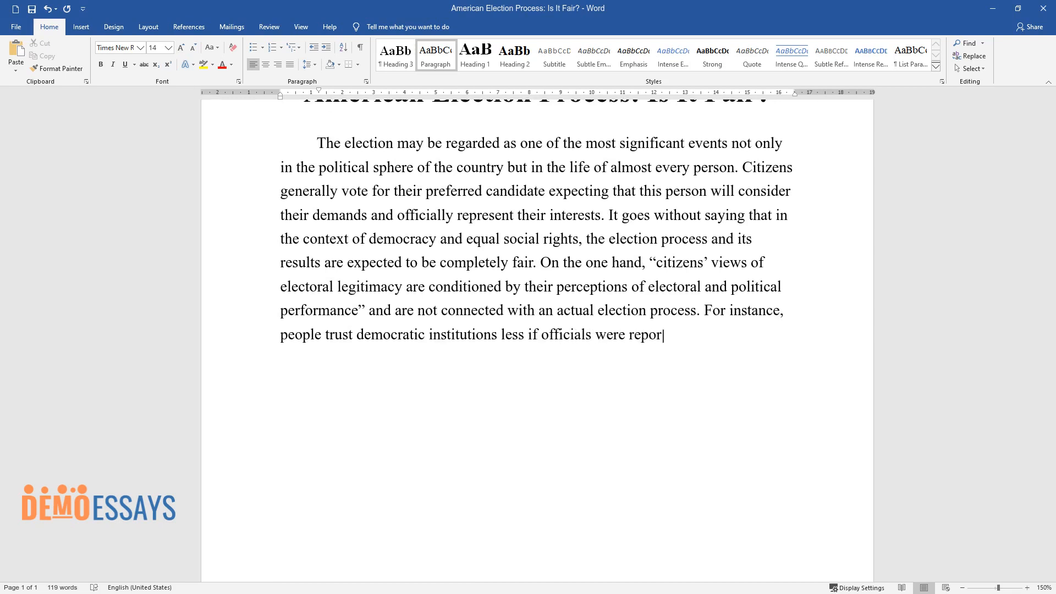
pyautogui.write('tedly bribed. On the other hand, des')
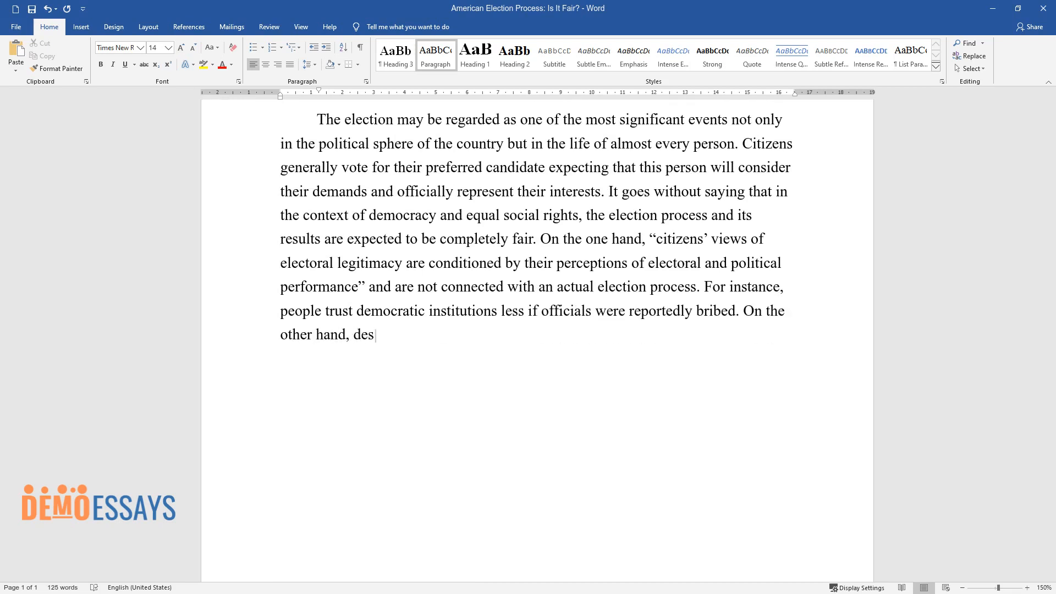
# Finish the paragraph through 'by both losers and winners.' defining a fair process
pyautogui.write('pite the existence of its various meanings, the term “fair election')
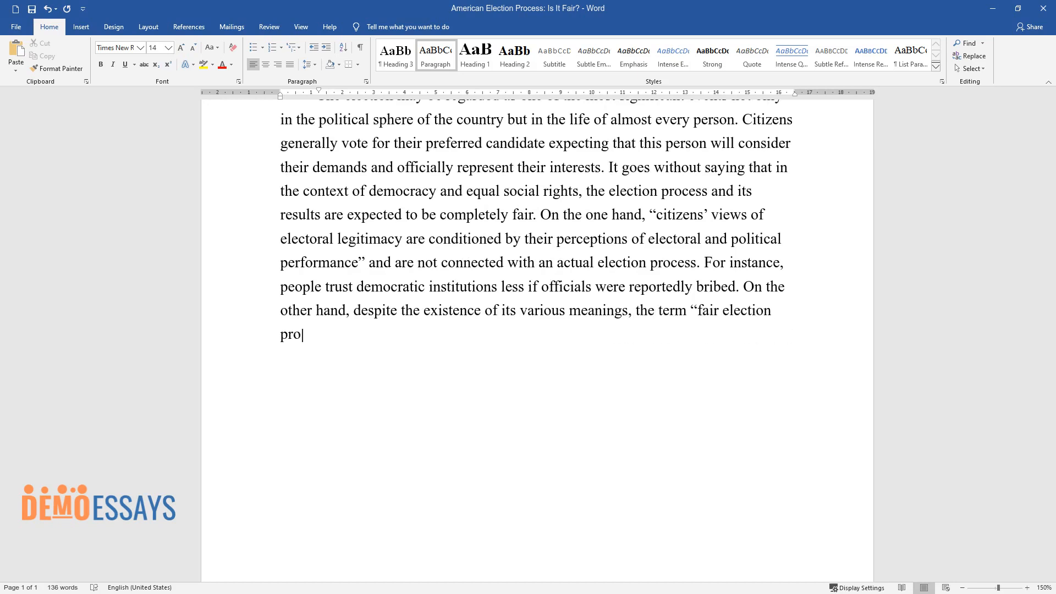
pyautogui.write('cess" currently implies the citizens')
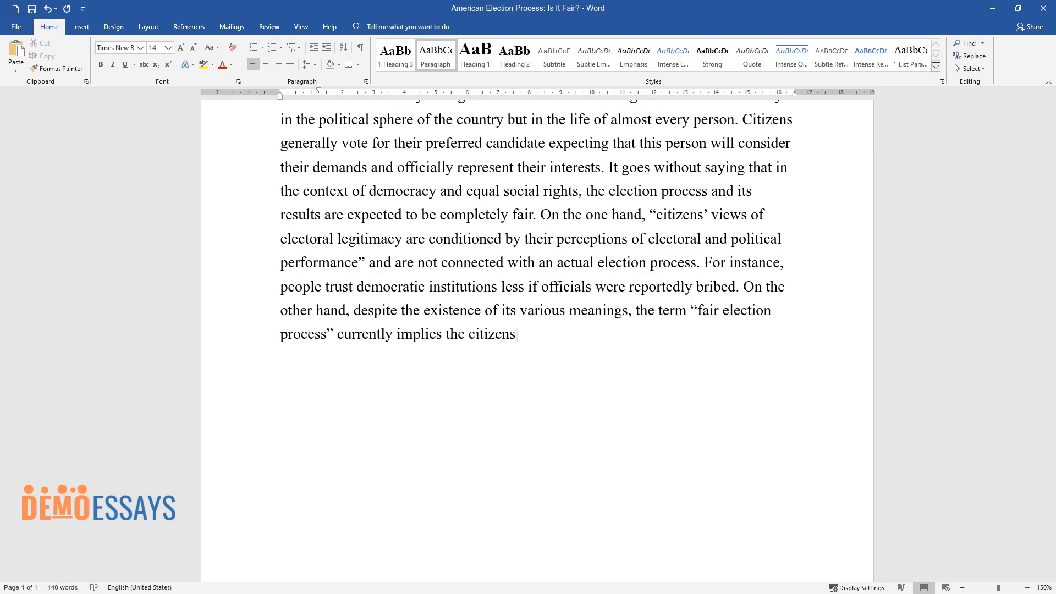
pyautogui.write("' free expression of their independent")
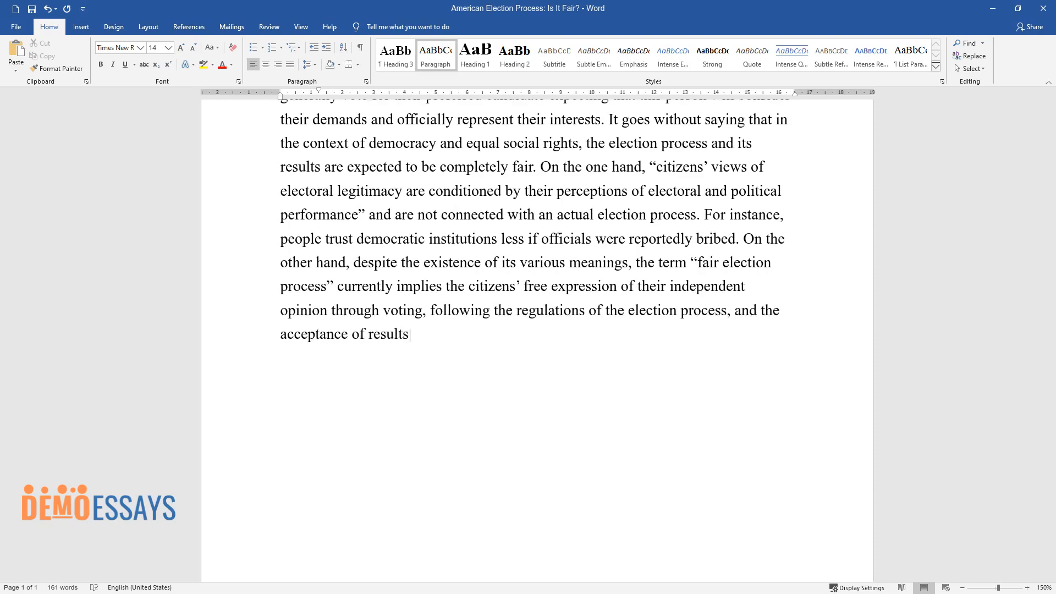
pyautogui.write('by both losers and winners.')
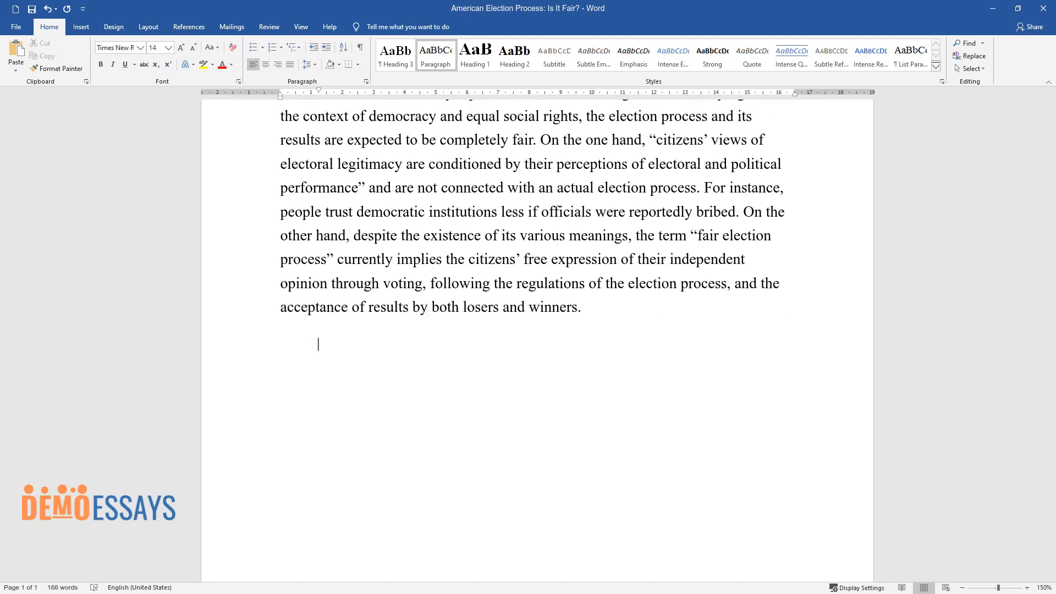
# Type the second paragraph's opening on the charged US presidential election and contested fairness
pyautogui.write('It is already gen')
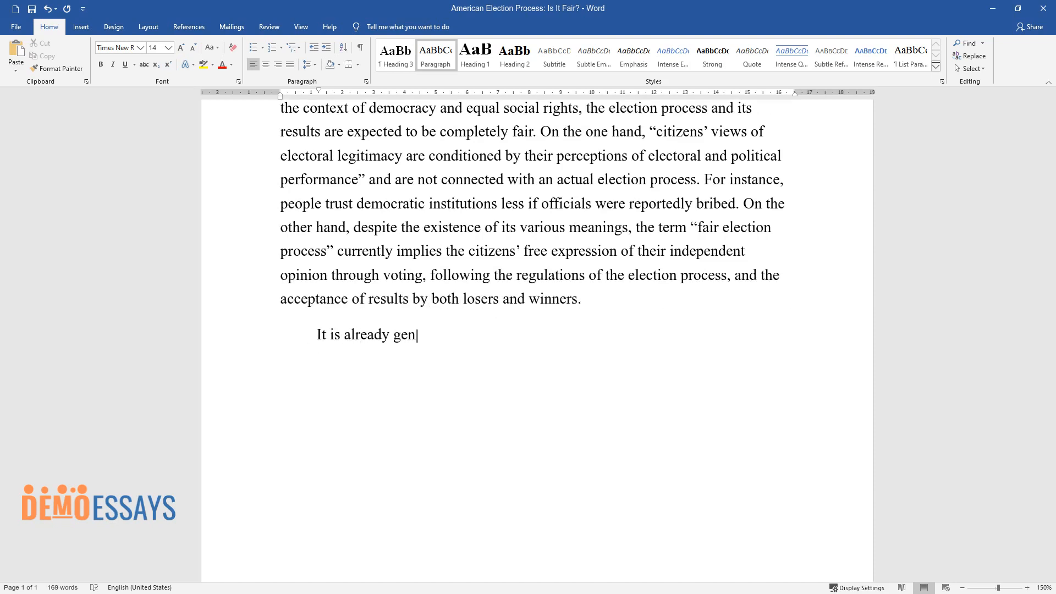
pyautogui.write('erally known that the latest presidential election in the')
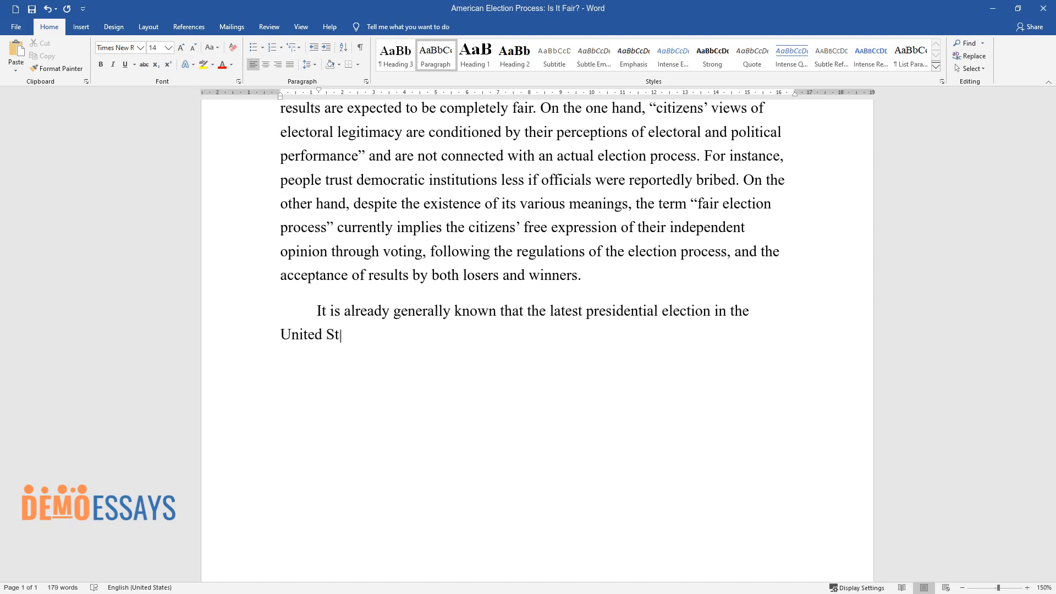
pyautogui.write('ates may be characterized by a hi')
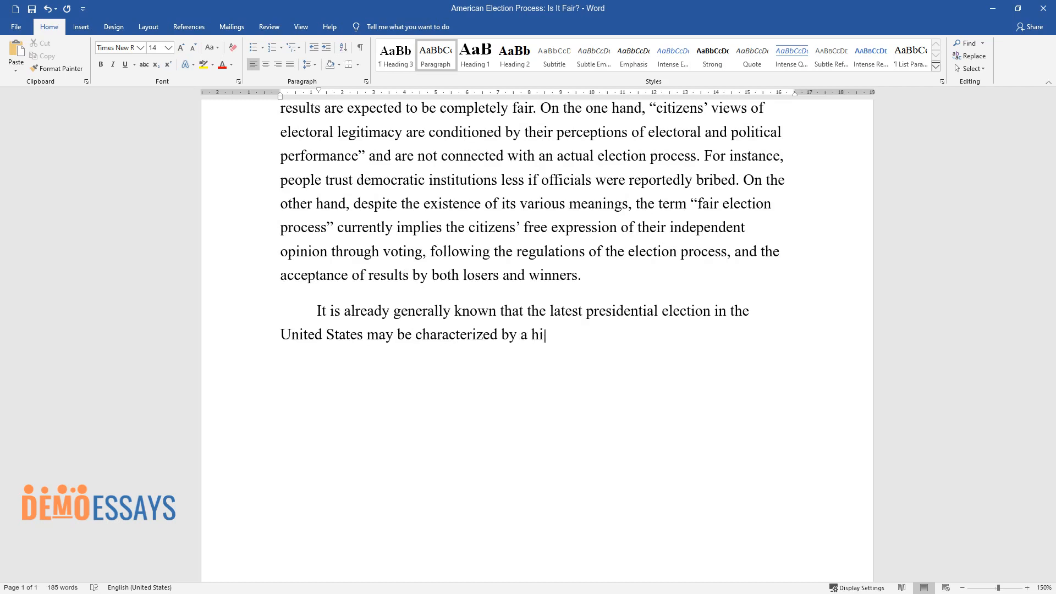
pyautogui.write('ghly charged political atmosphere. T')
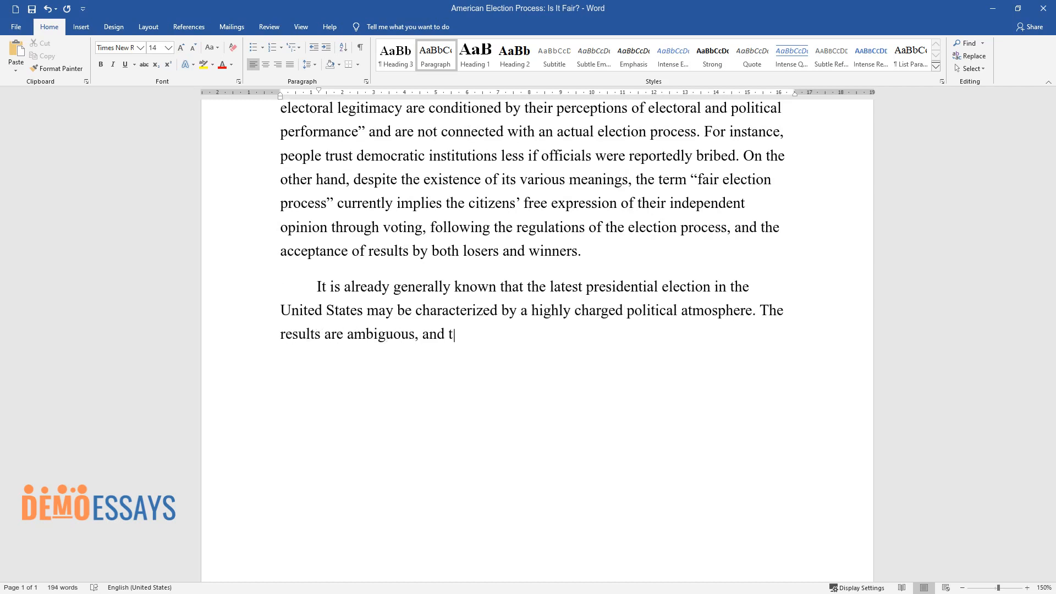
pyautogui.write('he legitimacy of the election currently raises questions.')
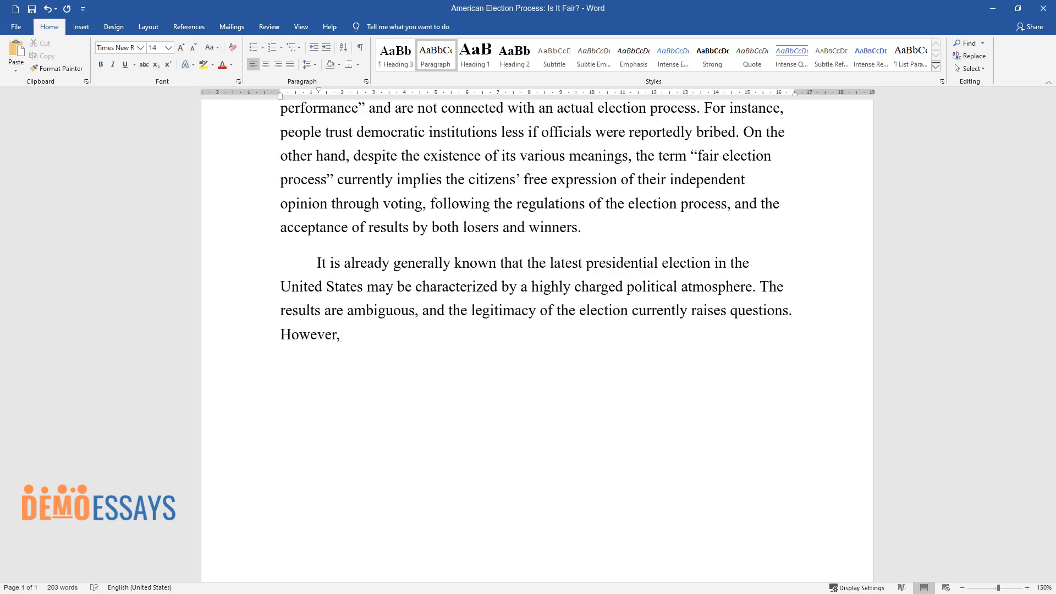
pyautogui.write('regardless of the final results,')
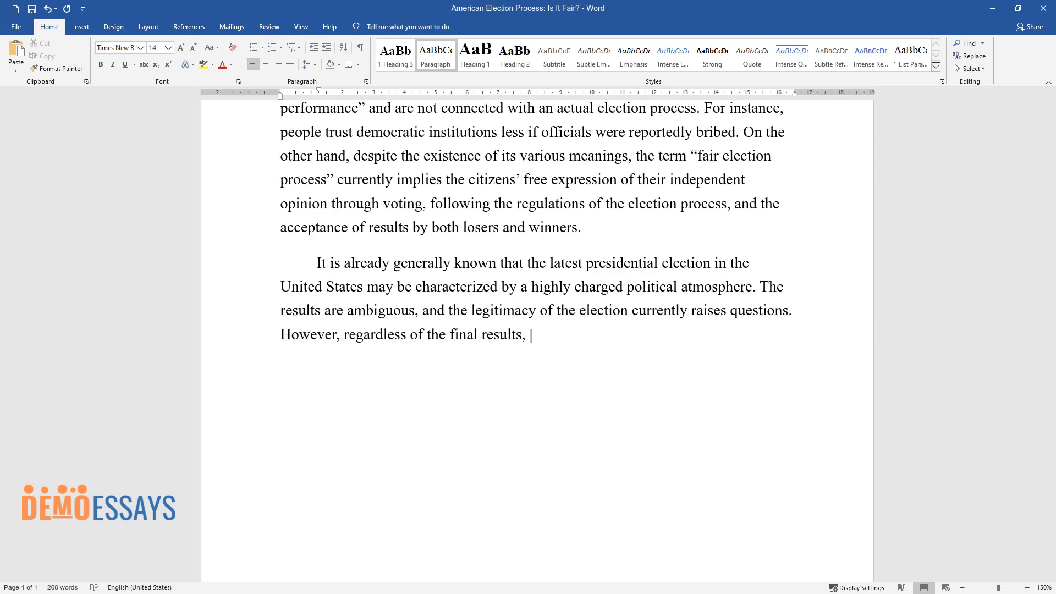
pyautogui.write('the fairness of the process may b')
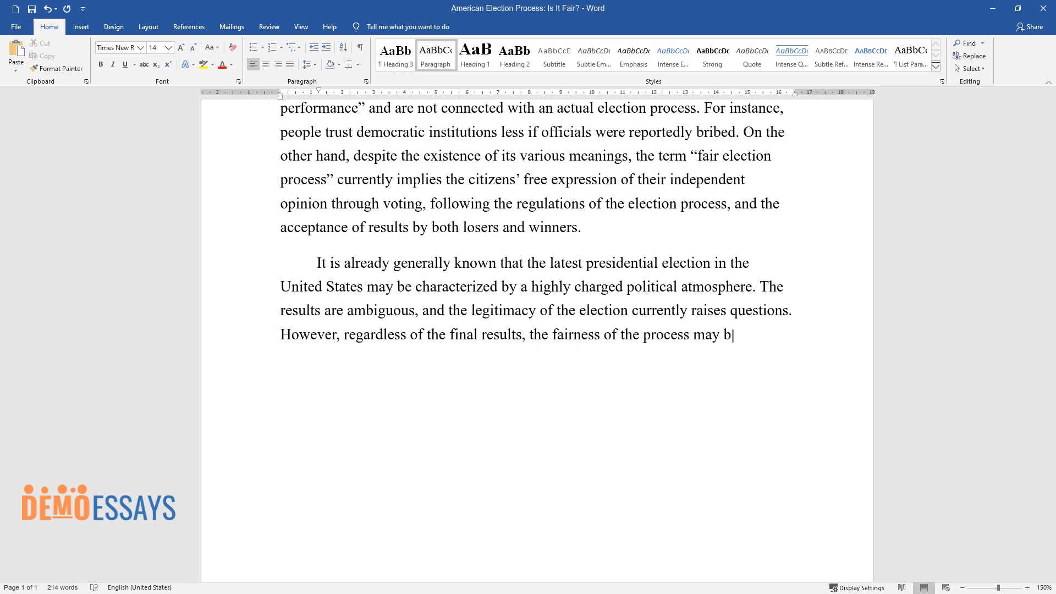
pyautogui.write('e argued as it was not free from')
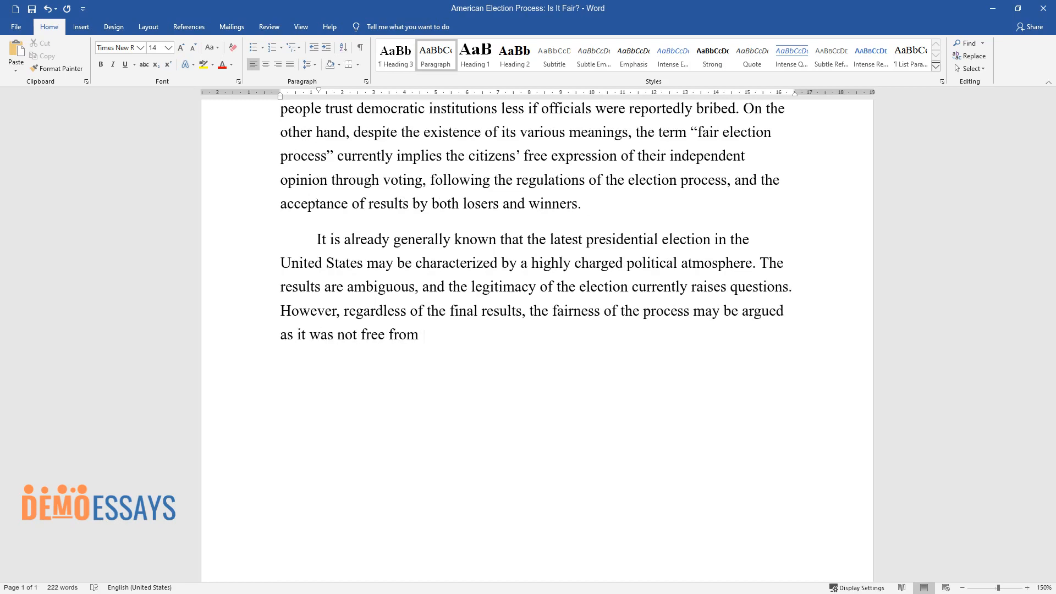
pyautogui.write('manipulation and interference. According to the recent')
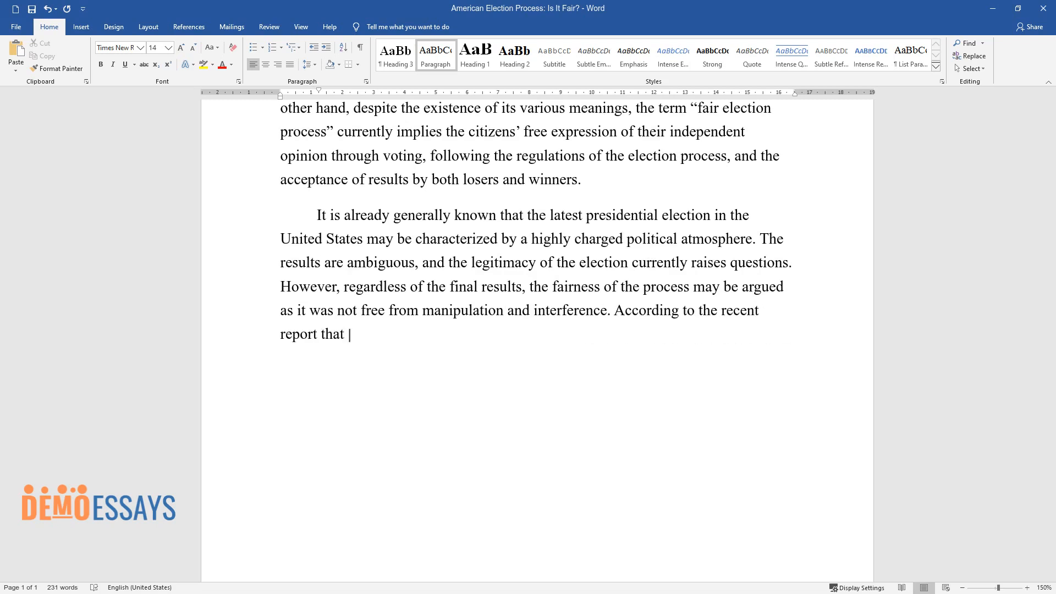
# Continue with the 240 million tweets study (20 June–9 September 2020) and manipulation techniques like rumors and conspiracy theories
pyautogui.write('implied the analysis of over 240')
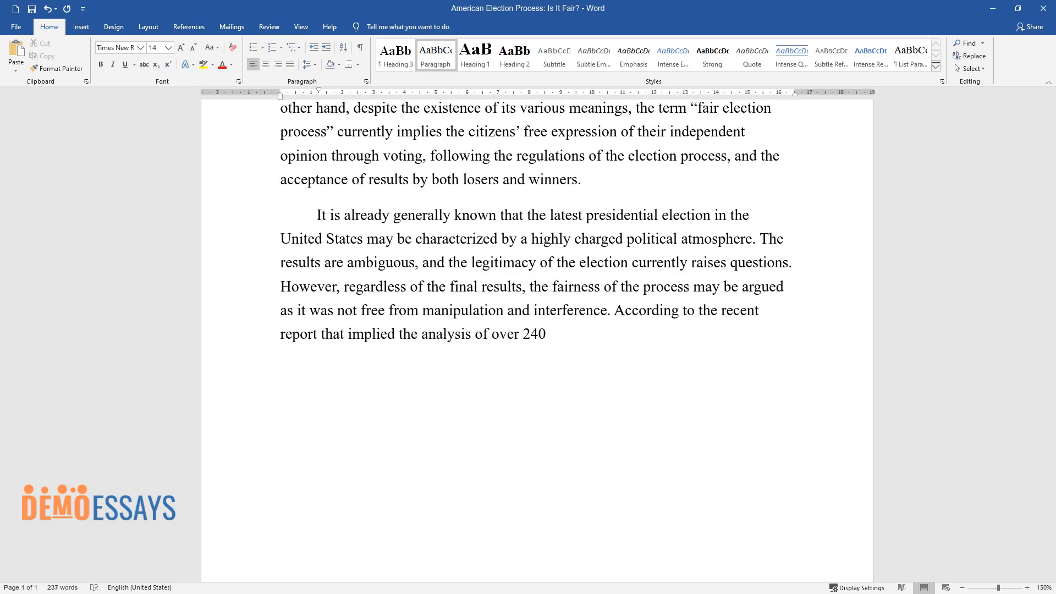
pyautogui.write('million election-related tweets re')
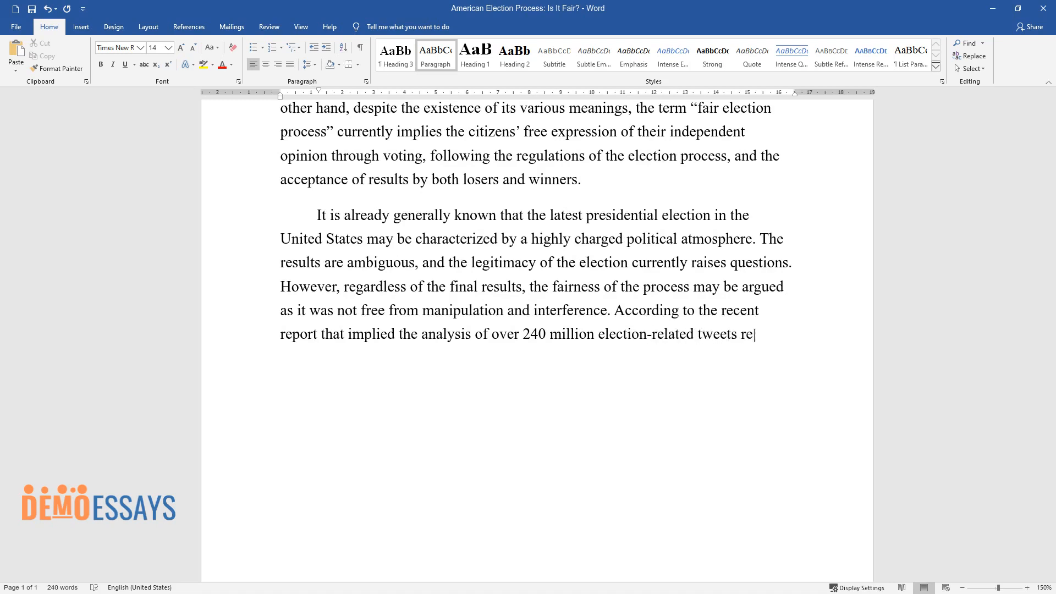
pyautogui.write('corded between 20 June and 9 Sept')
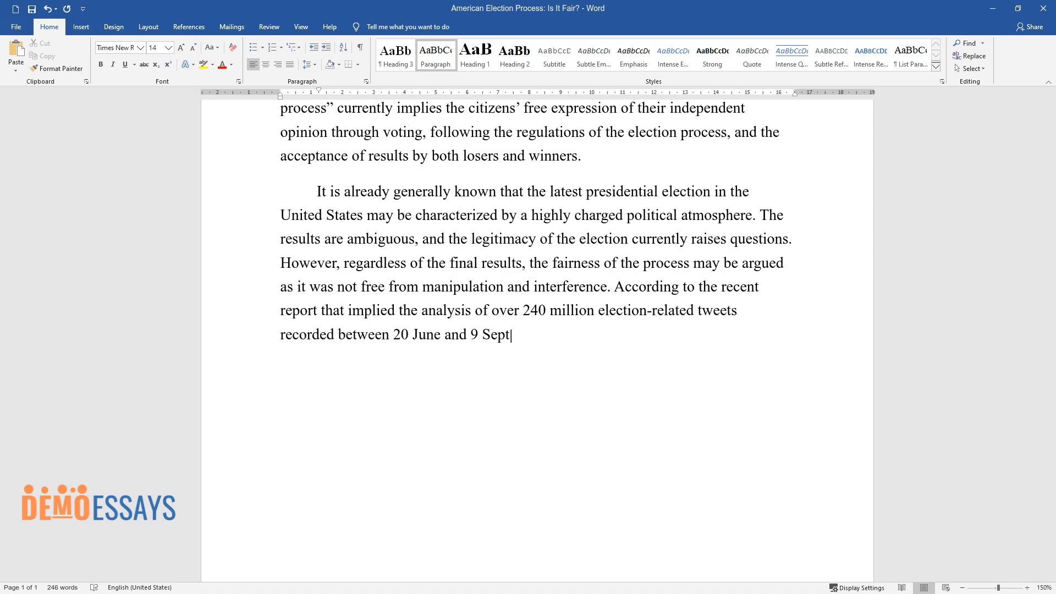
pyautogui.write('ember 2020, social media were used t')
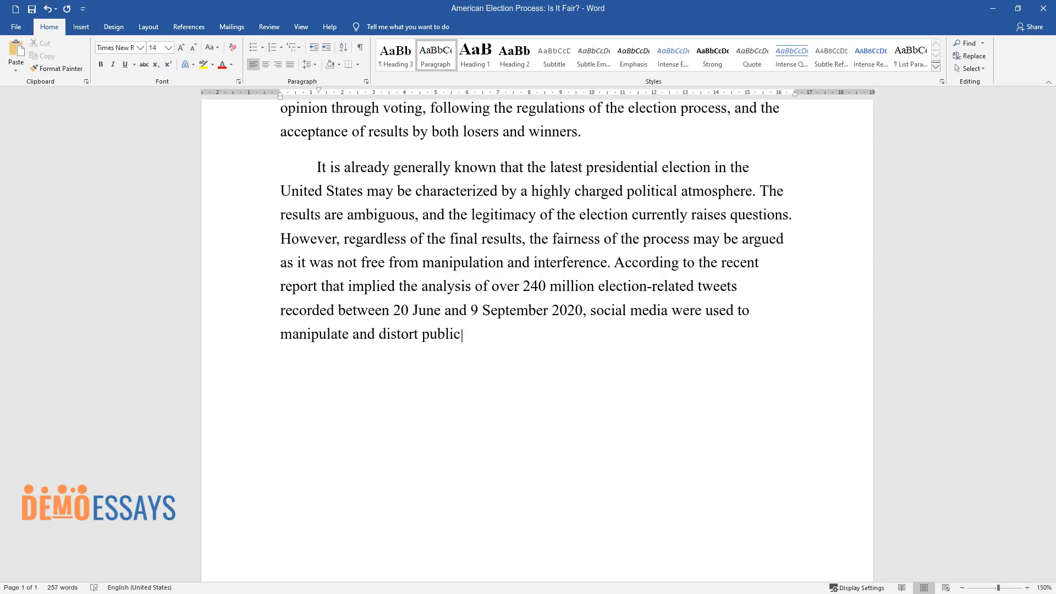
pyautogui.write('opinion. The main techniques inc')
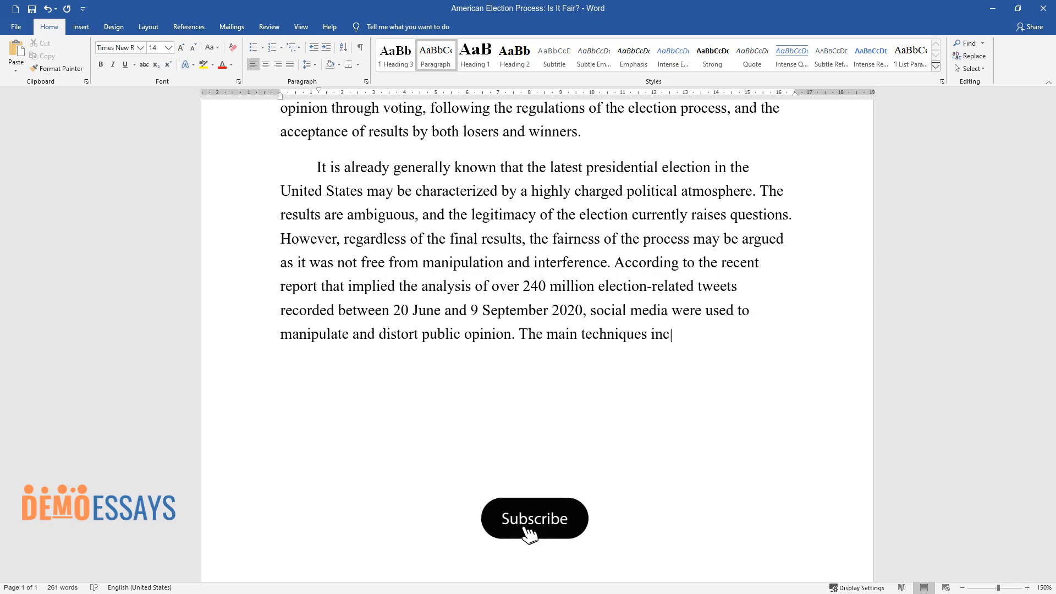
pyautogui.click(535, 519)
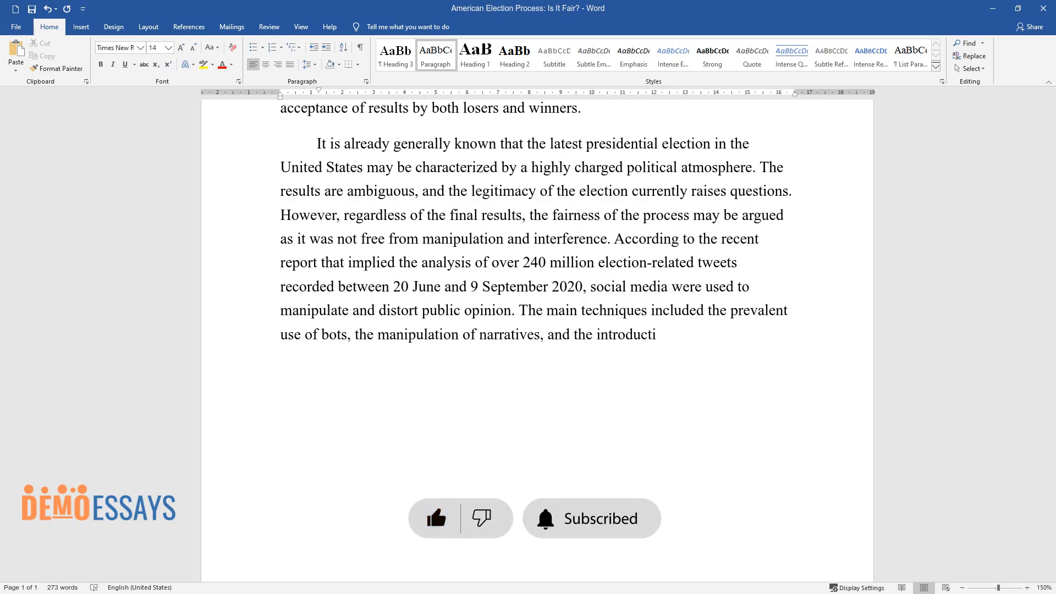
pyautogui.write('on of rumors and conspiracy theori')
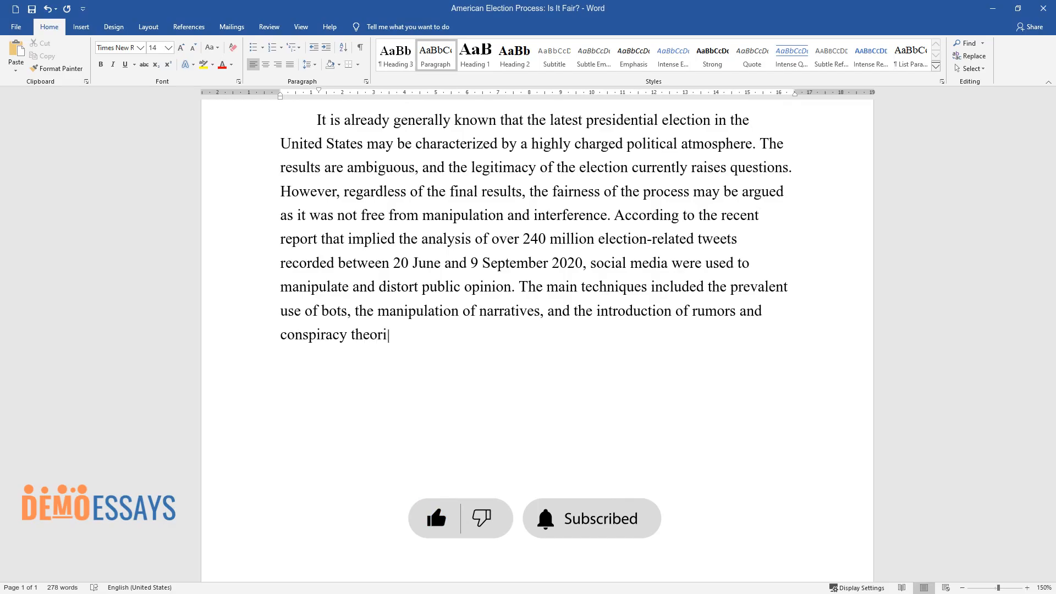